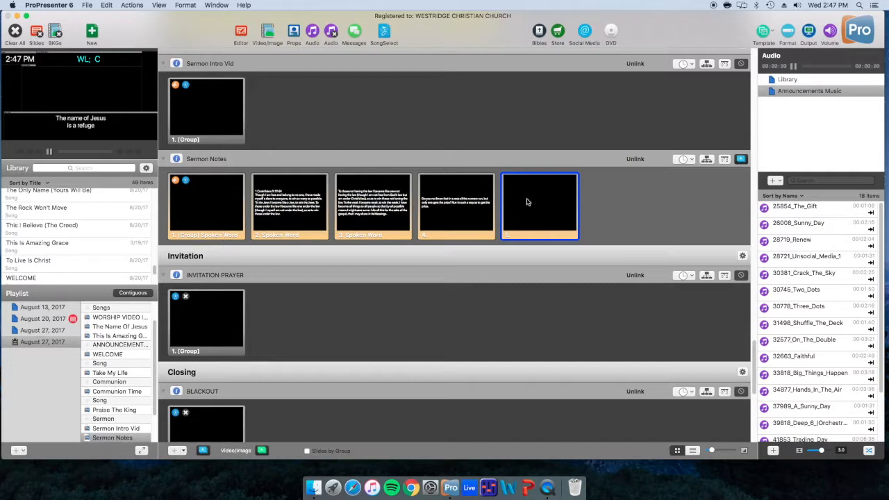
mouse_move(528, 200)
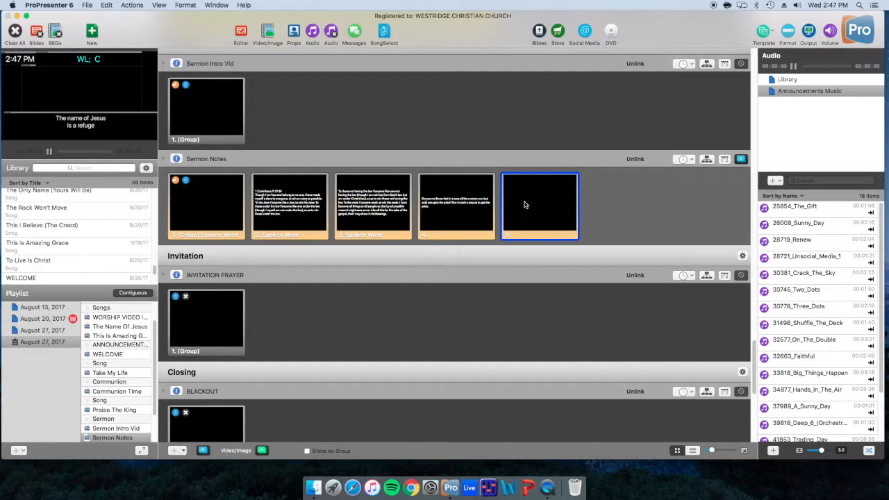
mouse_move(525, 203)
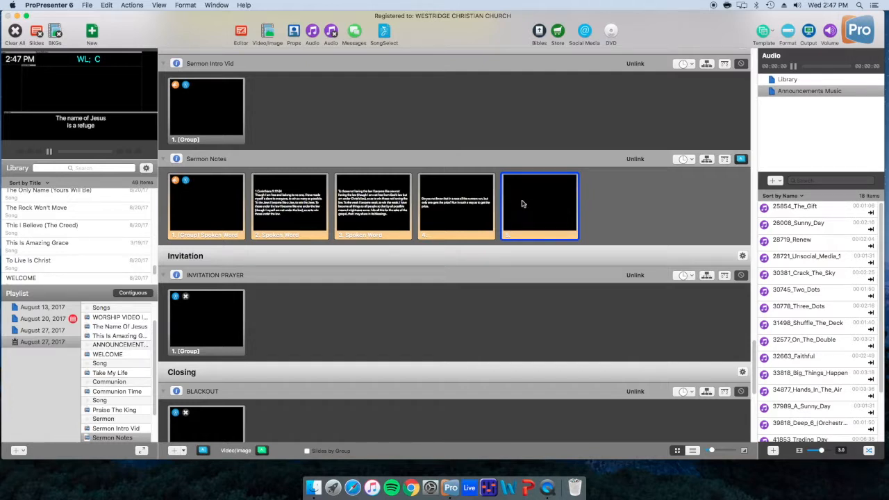
Bring up the blank slide's context menu to start adding a Sermon timer cue.
right_click(539, 206)
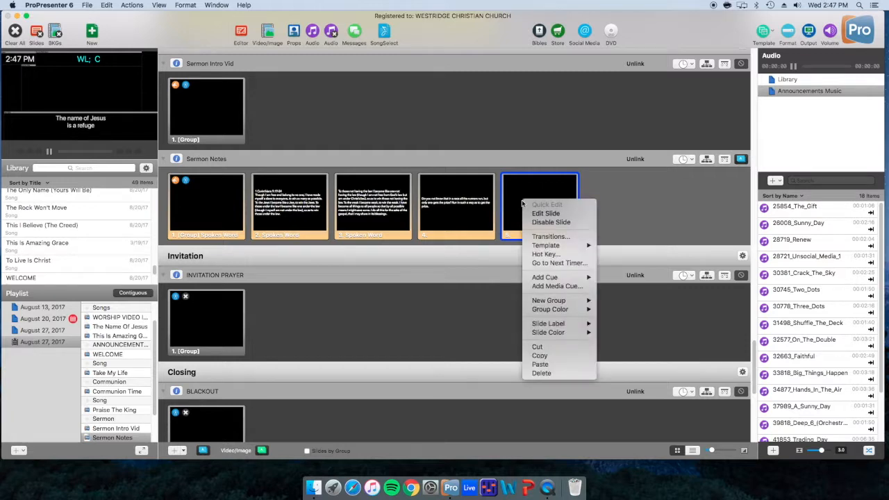
mouse_move(551, 236)
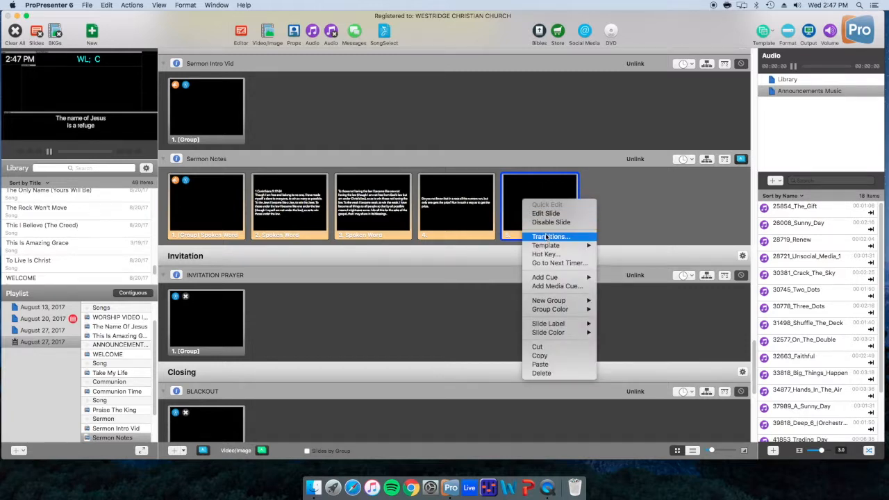
mouse_move(545, 277)
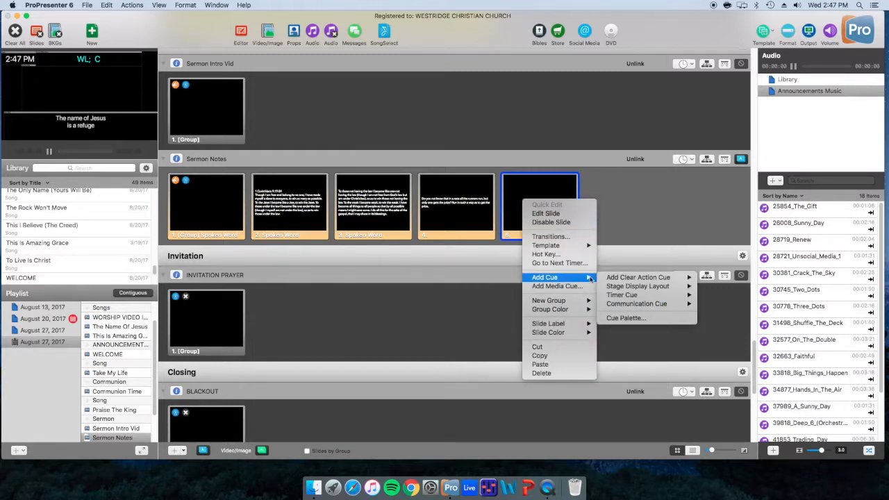
mouse_move(622, 294)
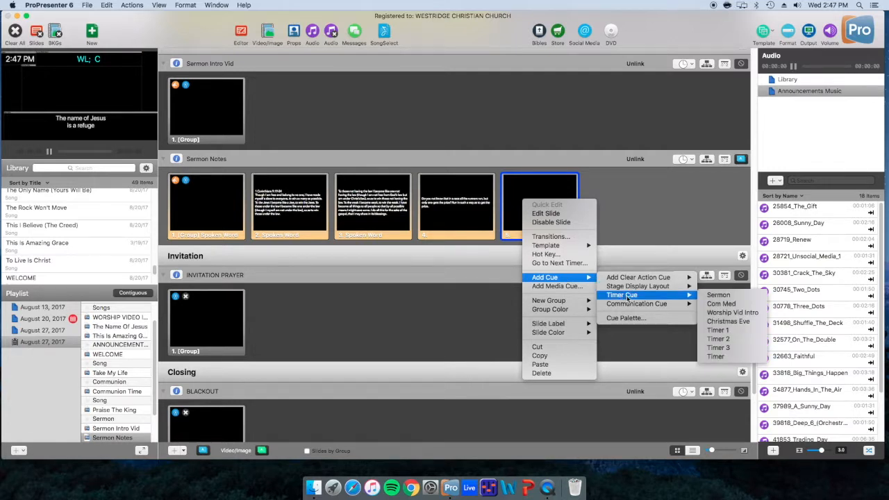
mouse_move(721, 303)
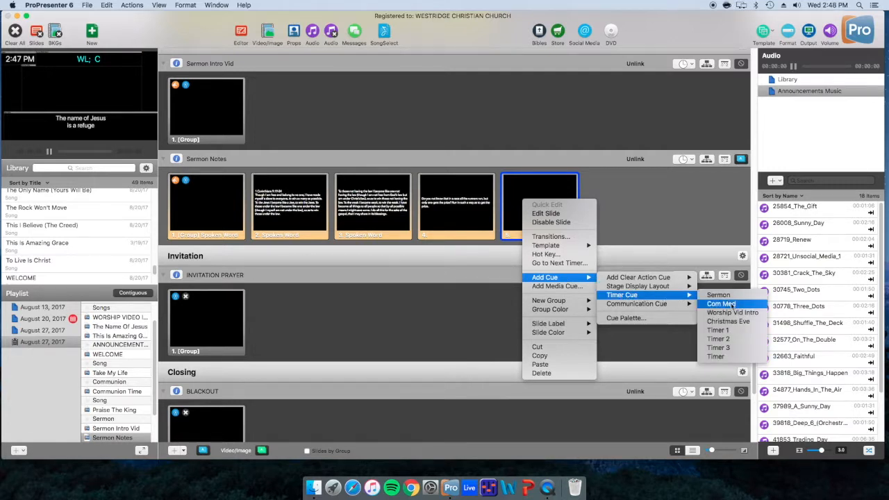
mouse_move(732, 312)
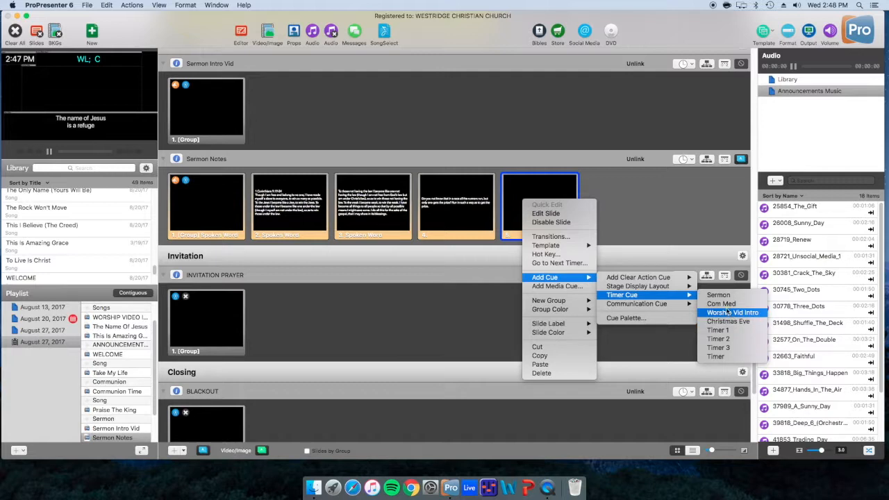
mouse_move(718, 294)
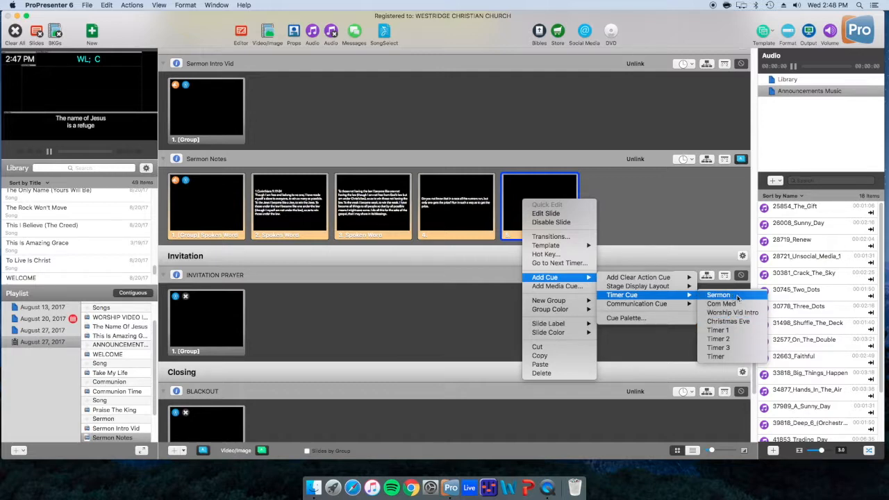
mouse_move(722, 303)
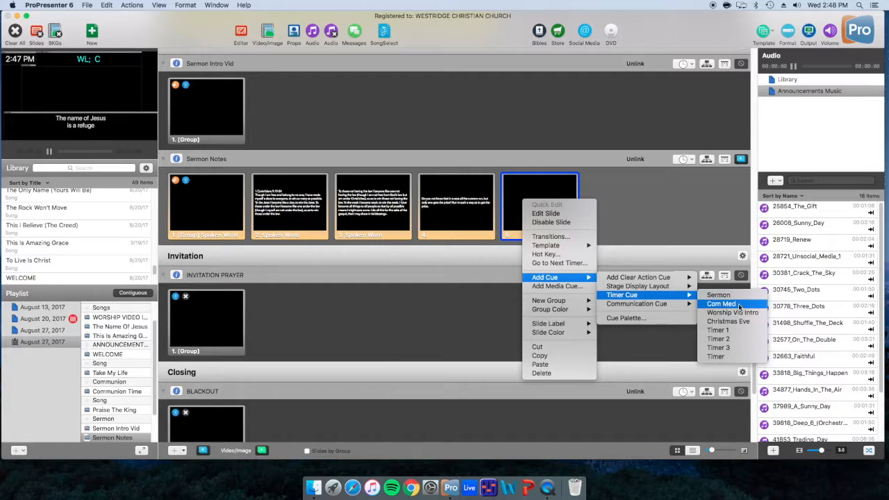
mouse_move(733, 311)
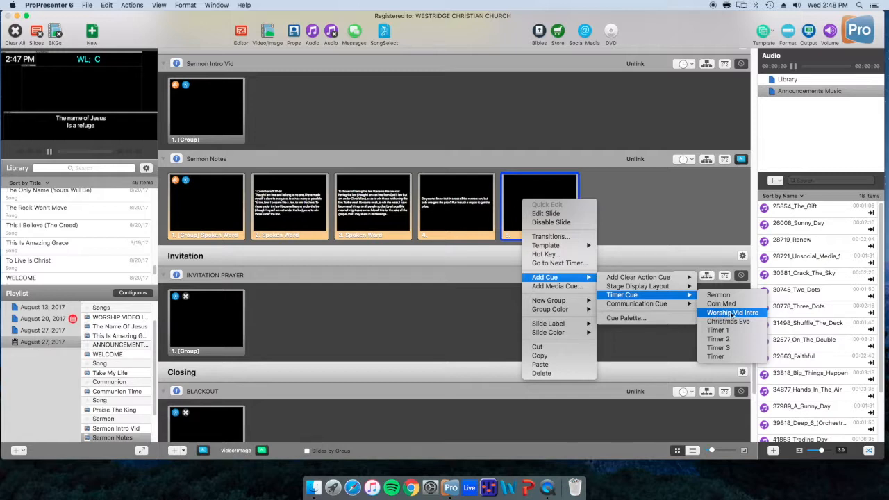
mouse_move(718, 295)
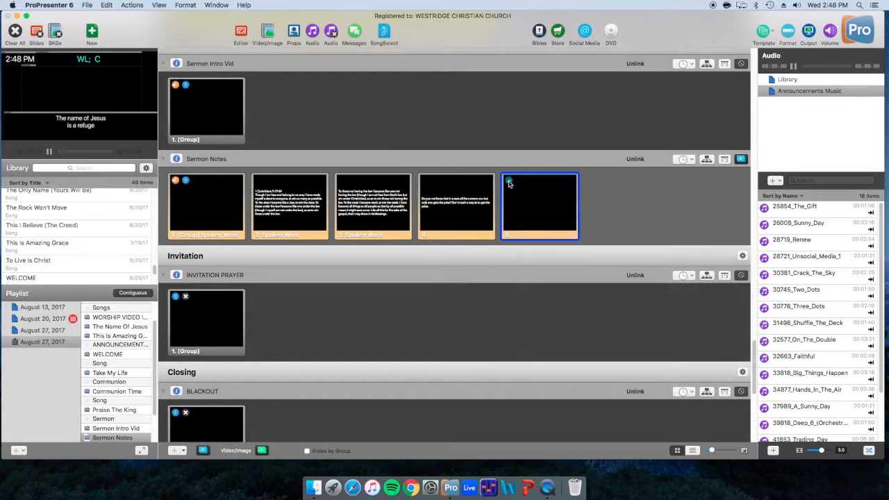
mouse_move(509, 187)
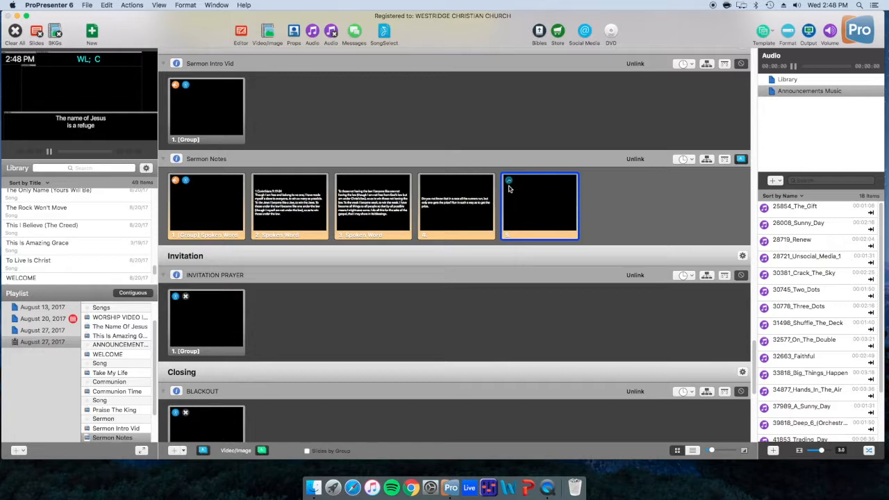